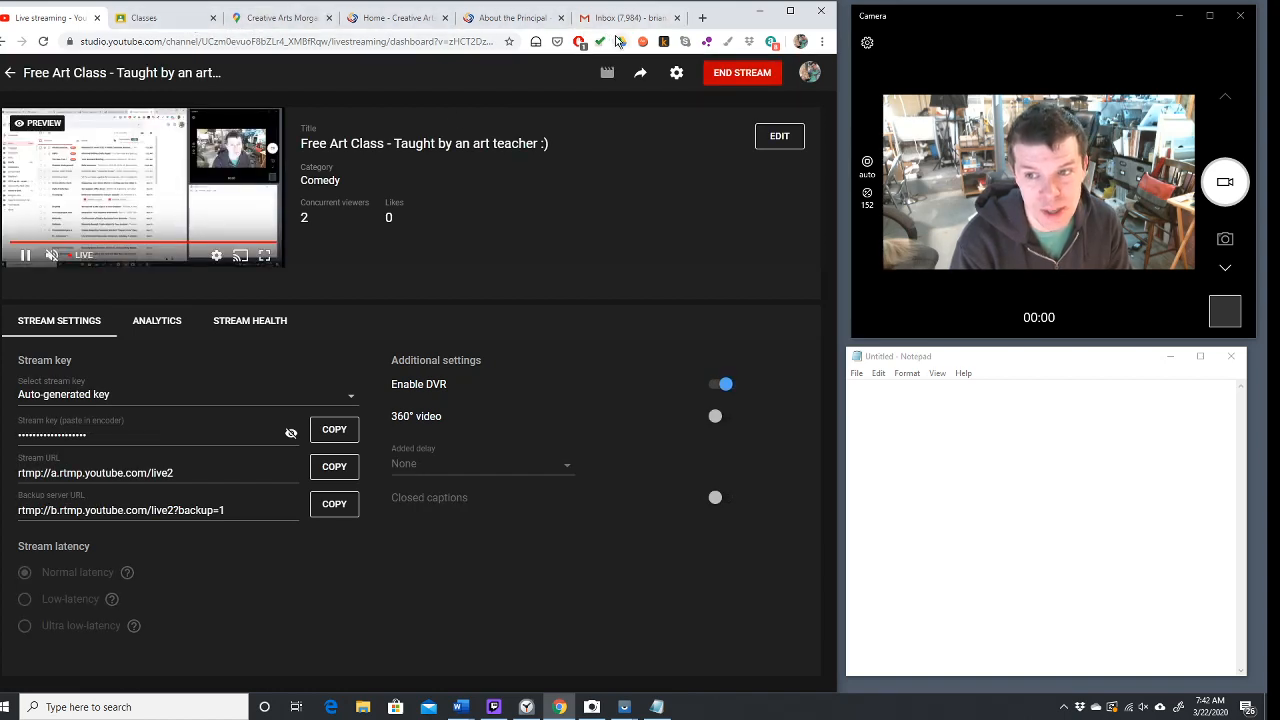
- Open a new Chrome tab showing the Google start page over the YouTube Studio dashboard
{"action": "left_click", "coordinate": [700, 18]}
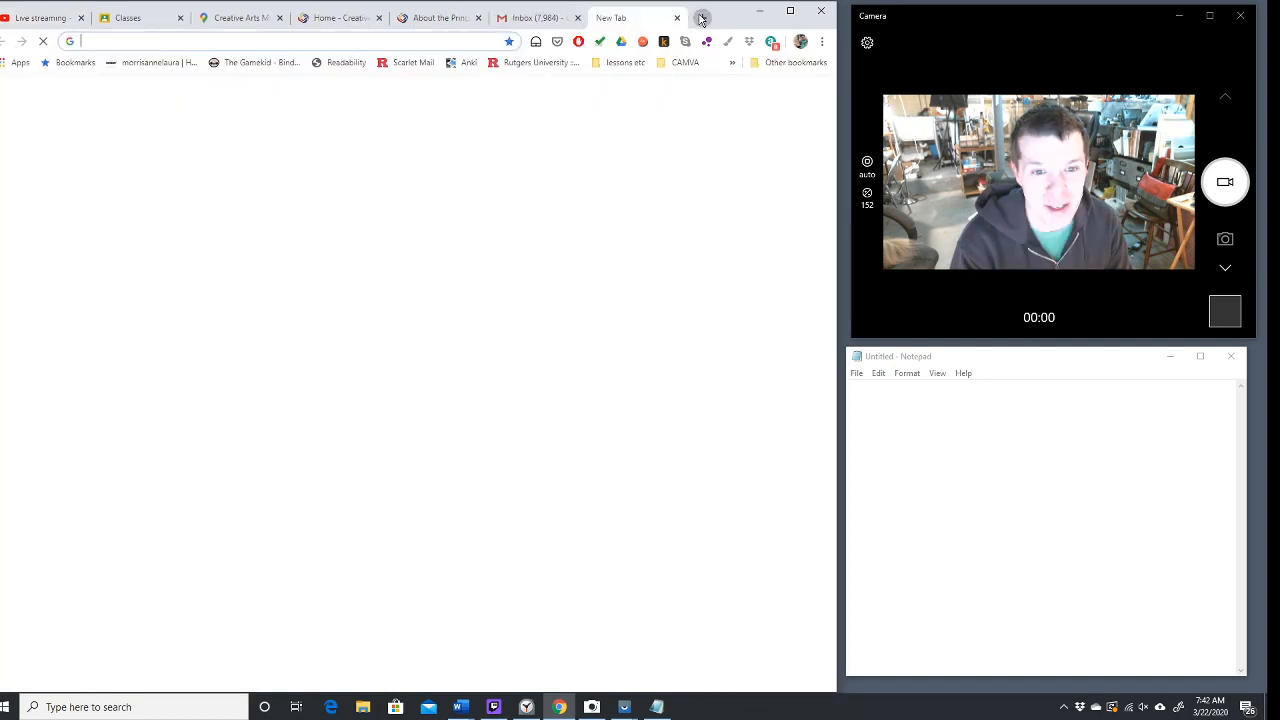
{"action": "left_click", "coordinate": [700, 16]}
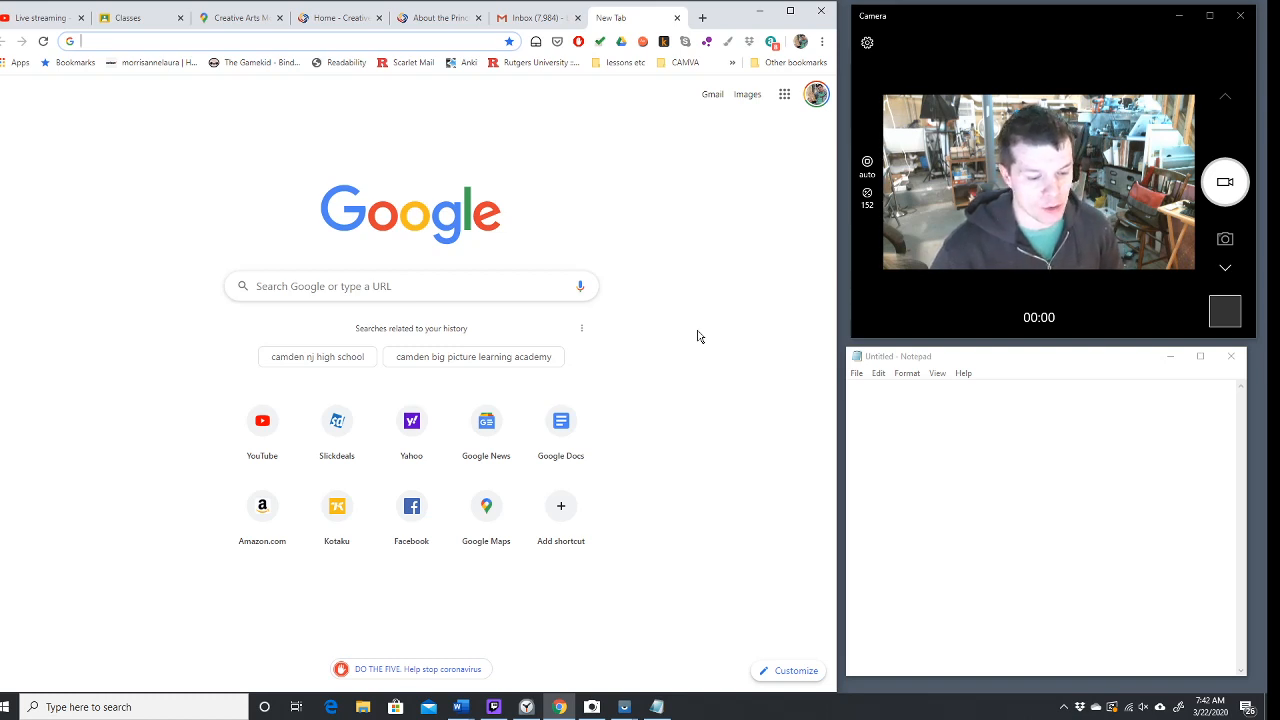
{"action": "mouse_move", "coordinate": [590, 248]}
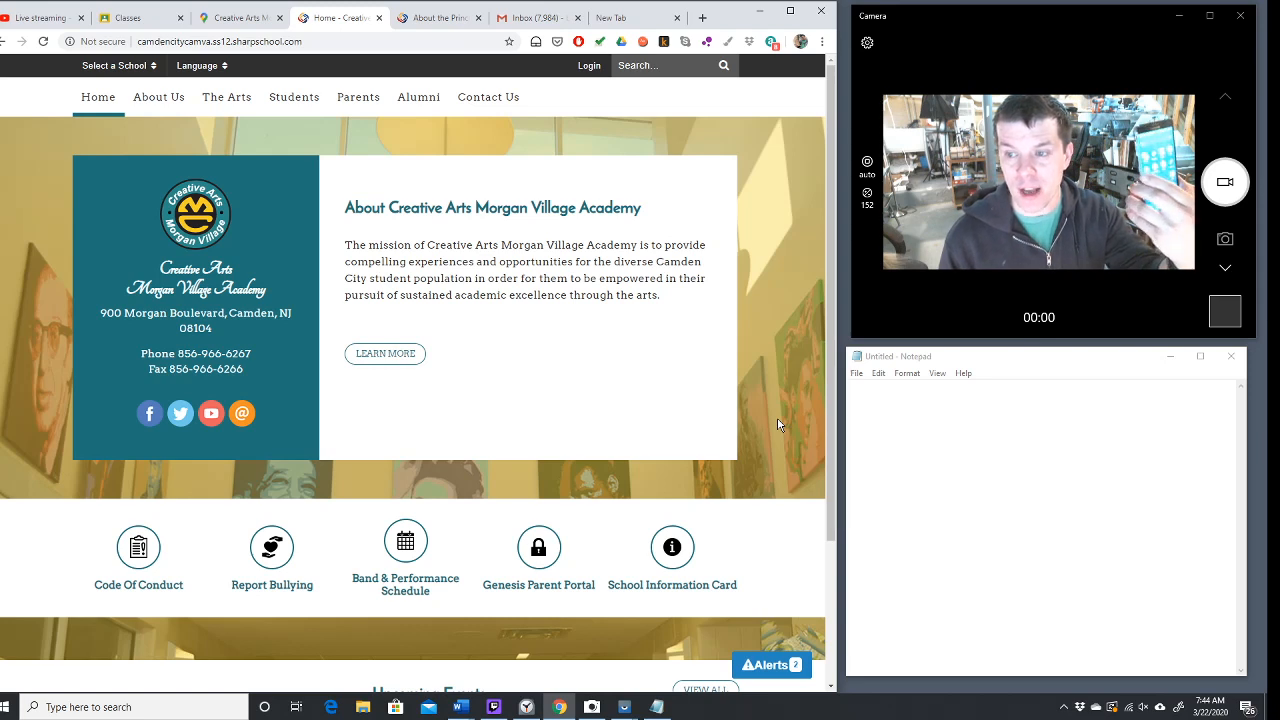
{"action": "mouse_move", "coordinate": [806, 378]}
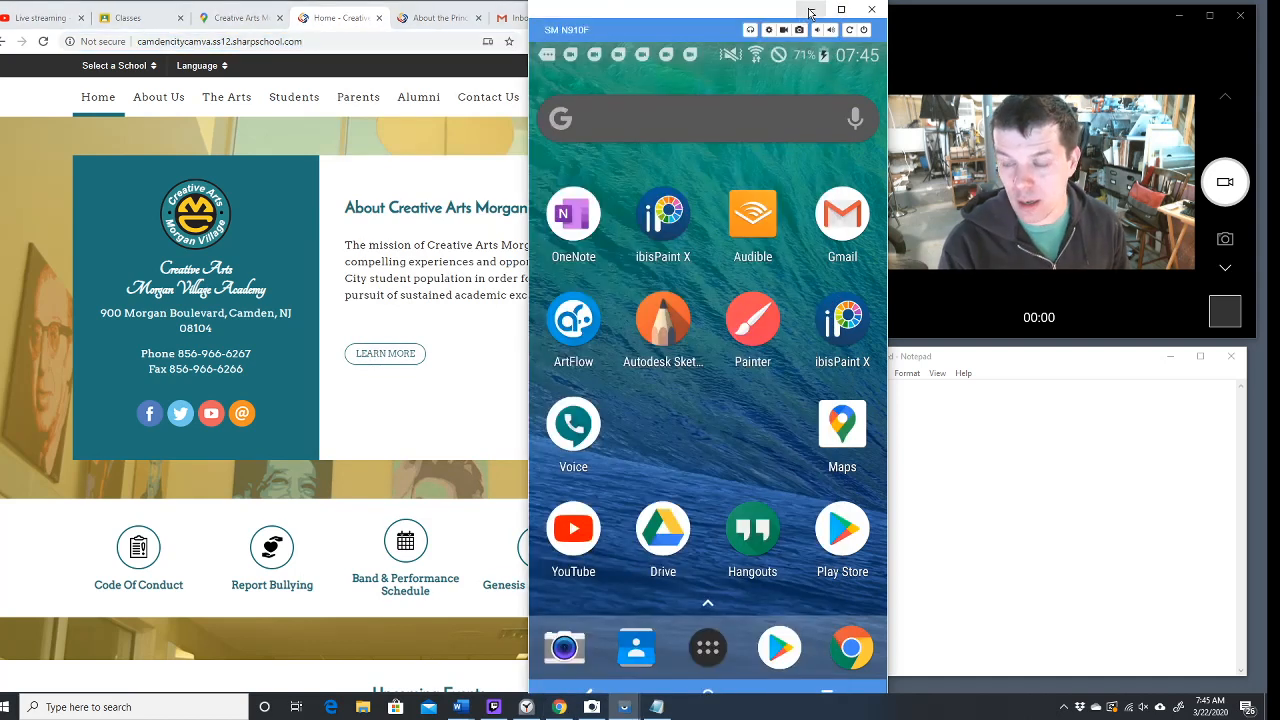
{"action": "mouse_move", "coordinate": [812, 12]}
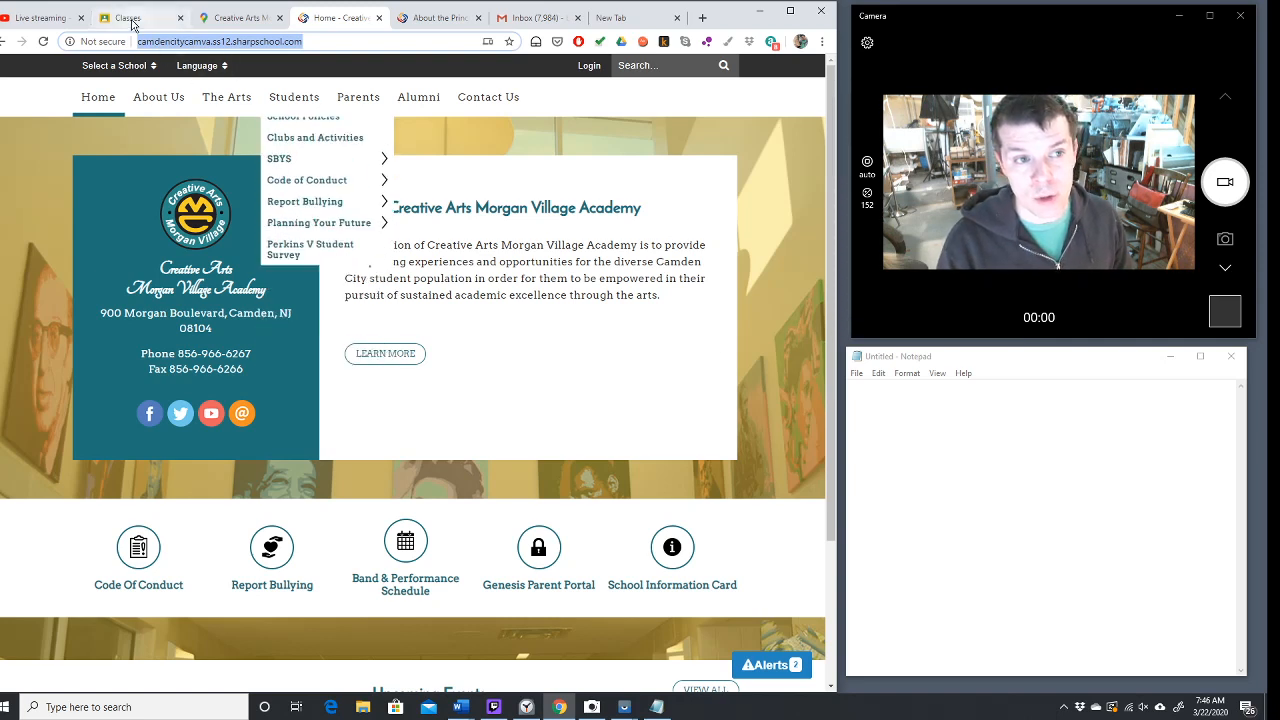
- Cycle through the Classroom, map and principal tabs, ending on the academy home page
{"action": "left_click", "coordinate": [120, 16]}
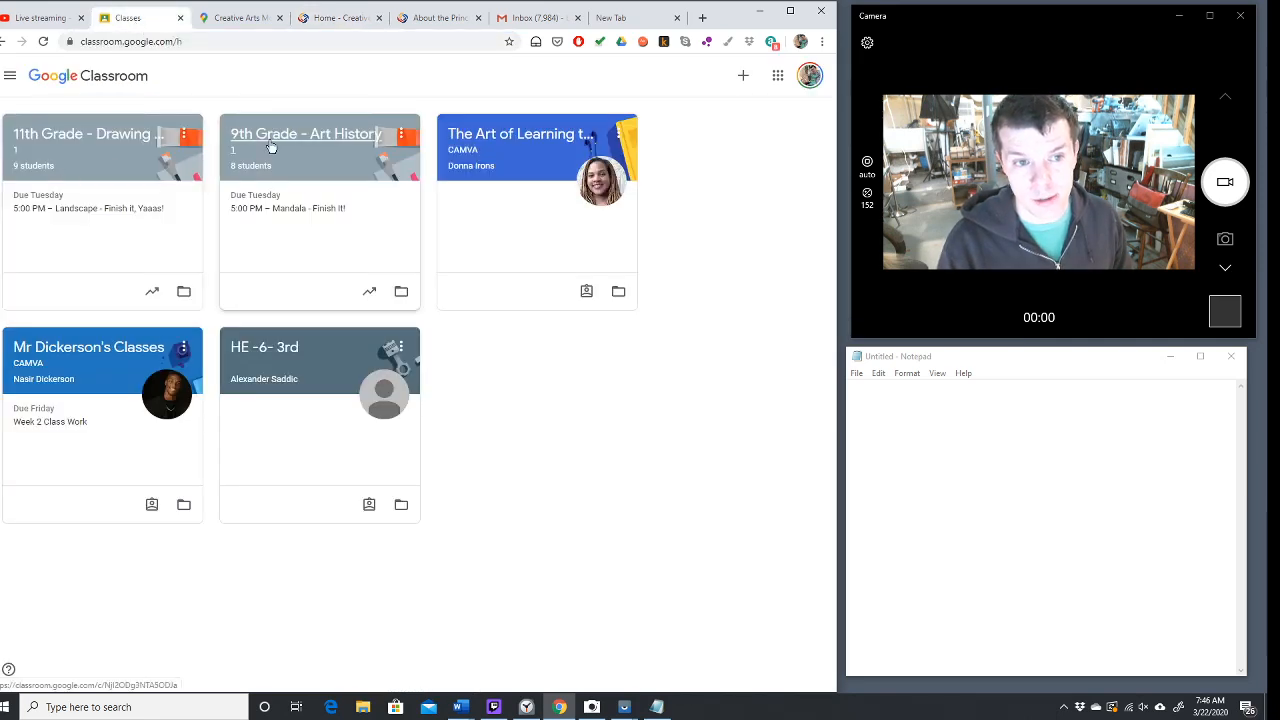
{"action": "left_click", "coordinate": [236, 16]}
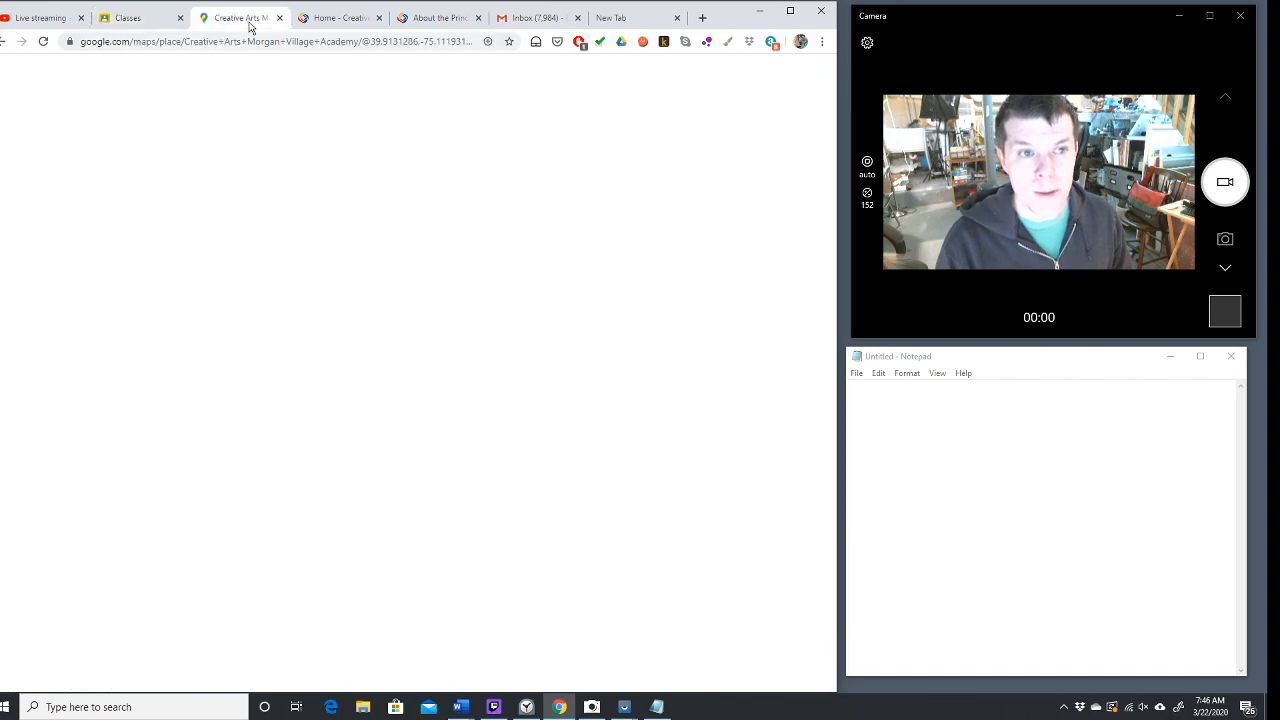
{"action": "left_click", "coordinate": [236, 16]}
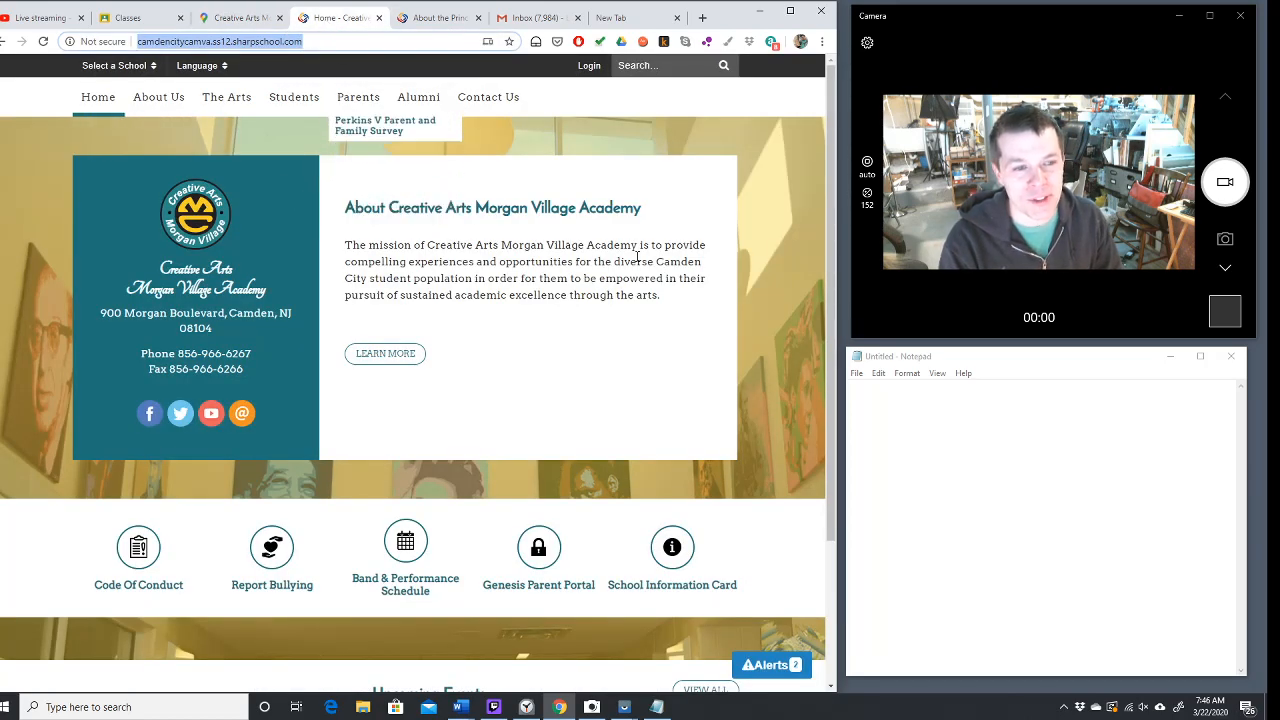
{"action": "left_click", "coordinate": [436, 18]}
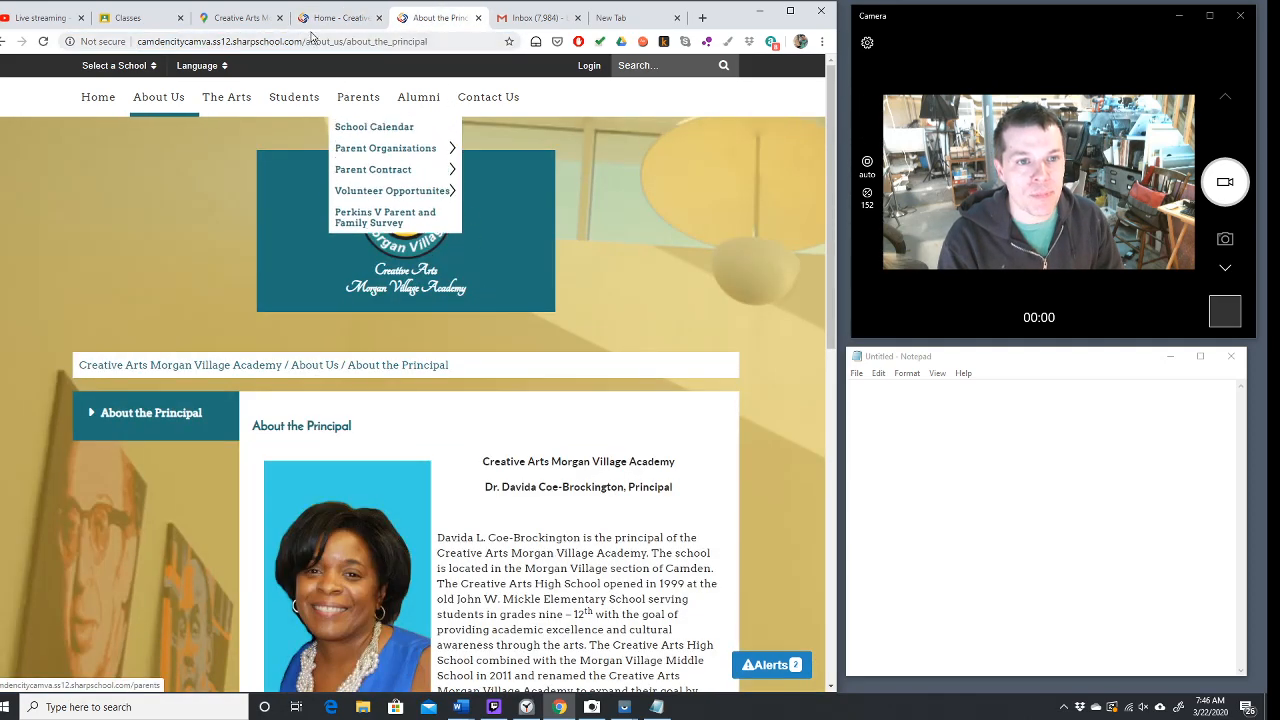
{"action": "left_click", "coordinate": [340, 18]}
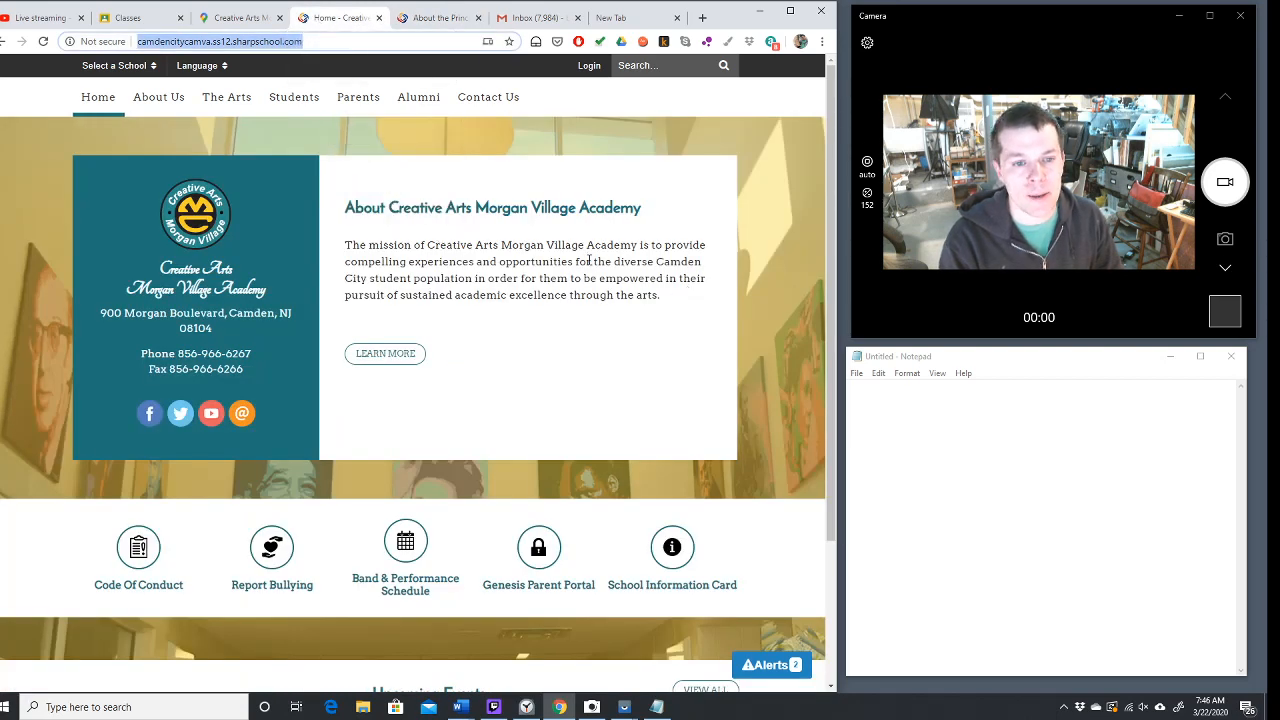
{"action": "mouse_move", "coordinate": [548, 238]}
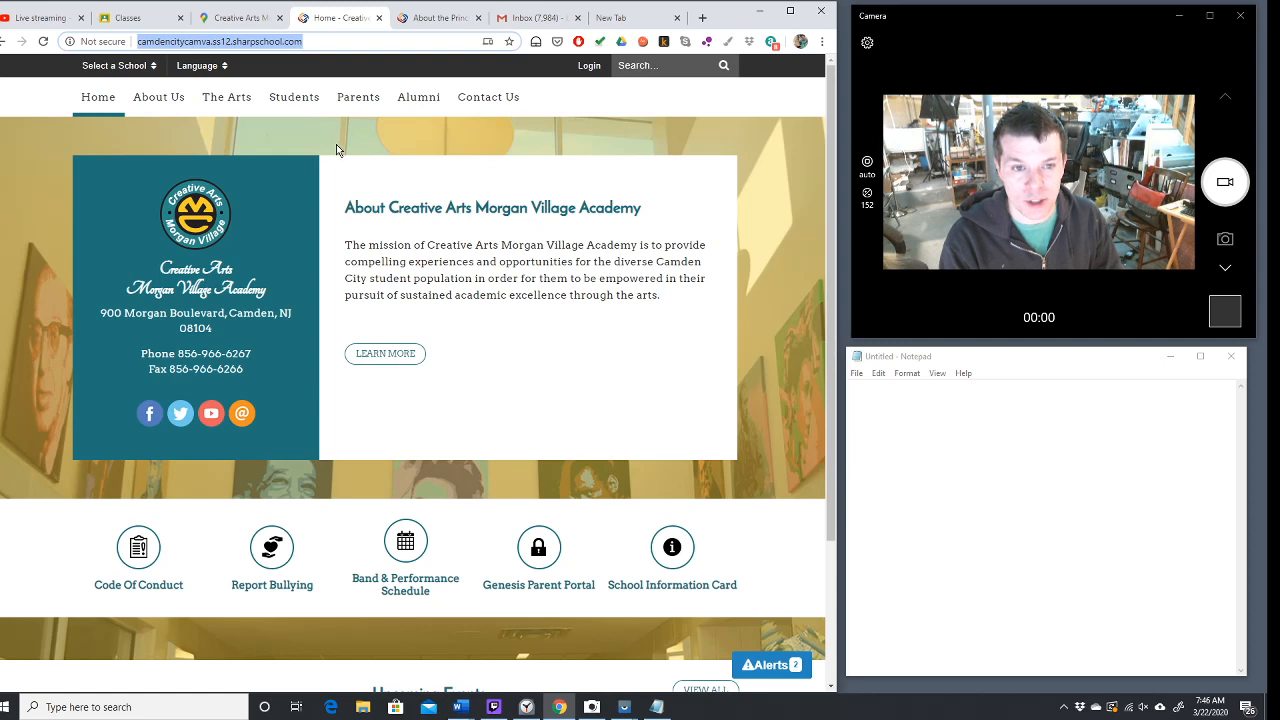
{"action": "mouse_move", "coordinate": [490, 228]}
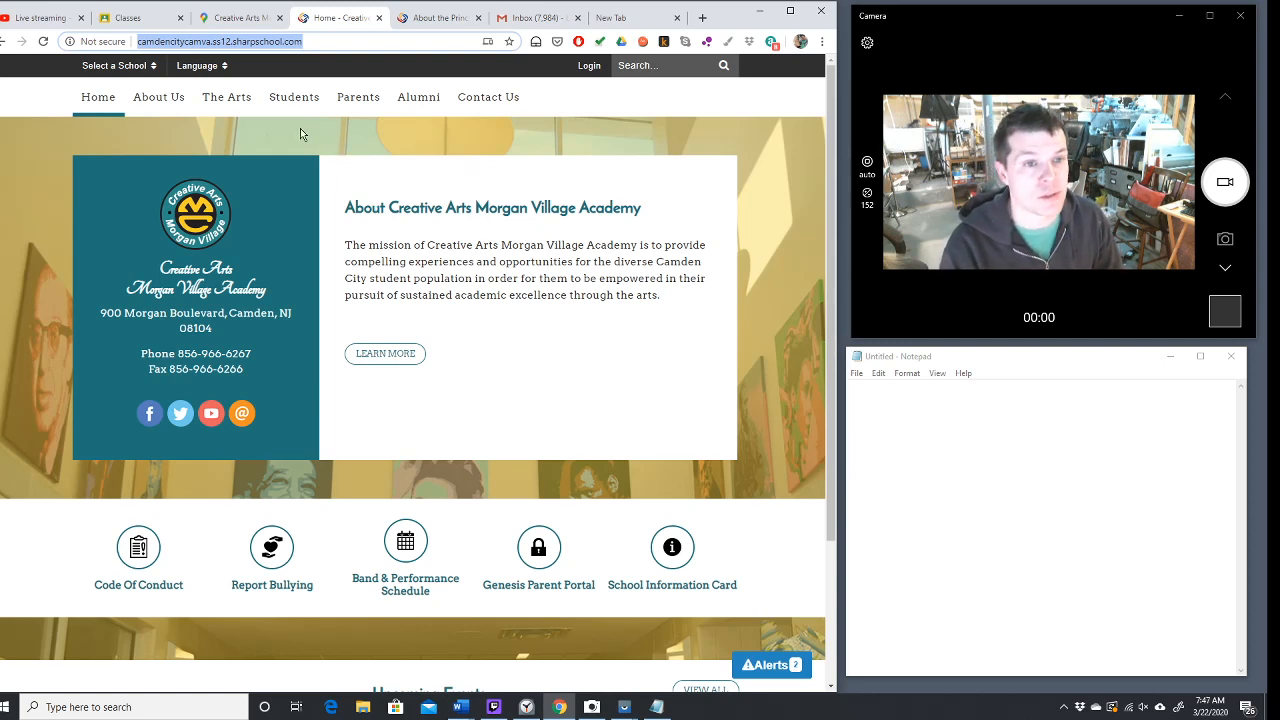
{"action": "left_click", "coordinate": [294, 96]}
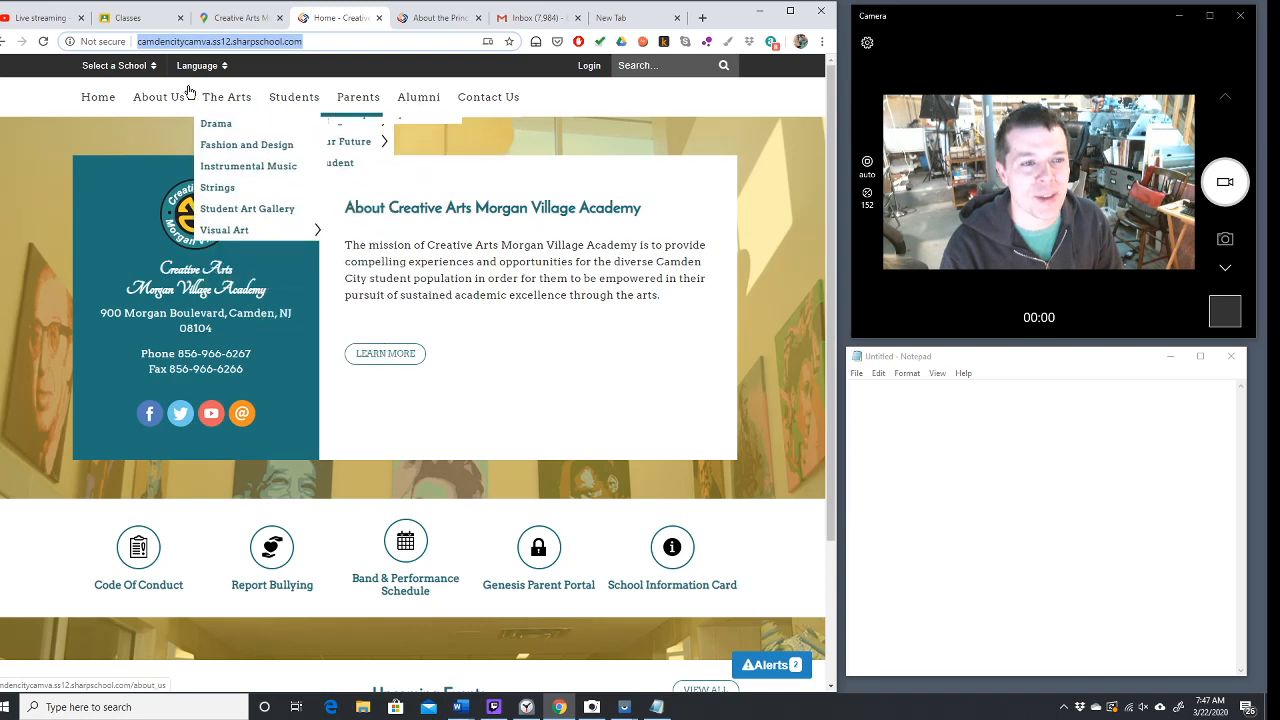
{"action": "mouse_move", "coordinate": [158, 96]}
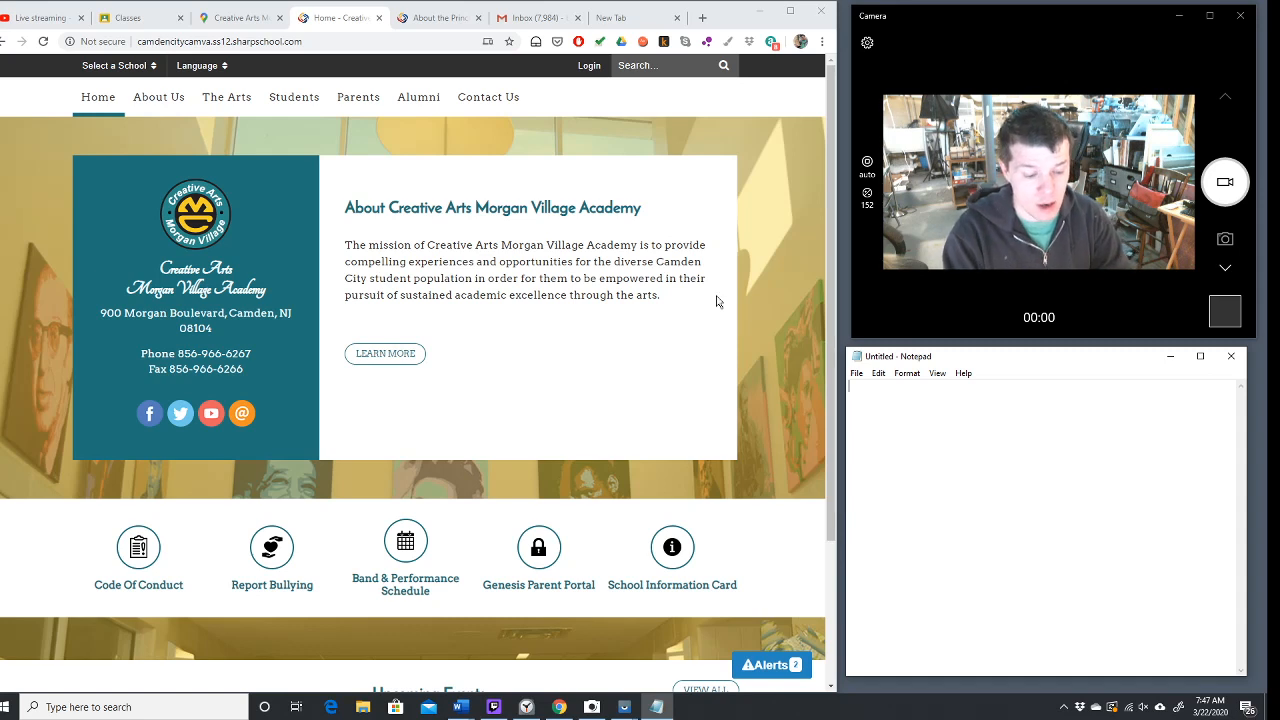
{"action": "mouse_move", "coordinate": [620, 124]}
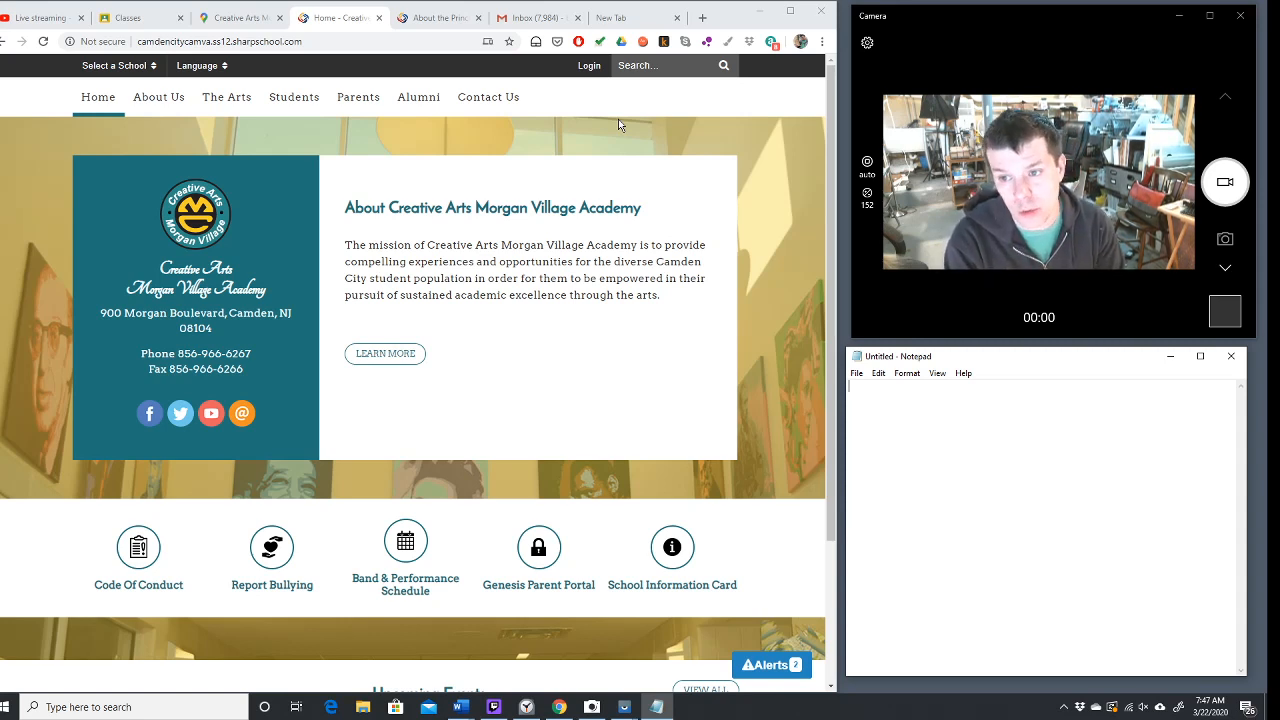
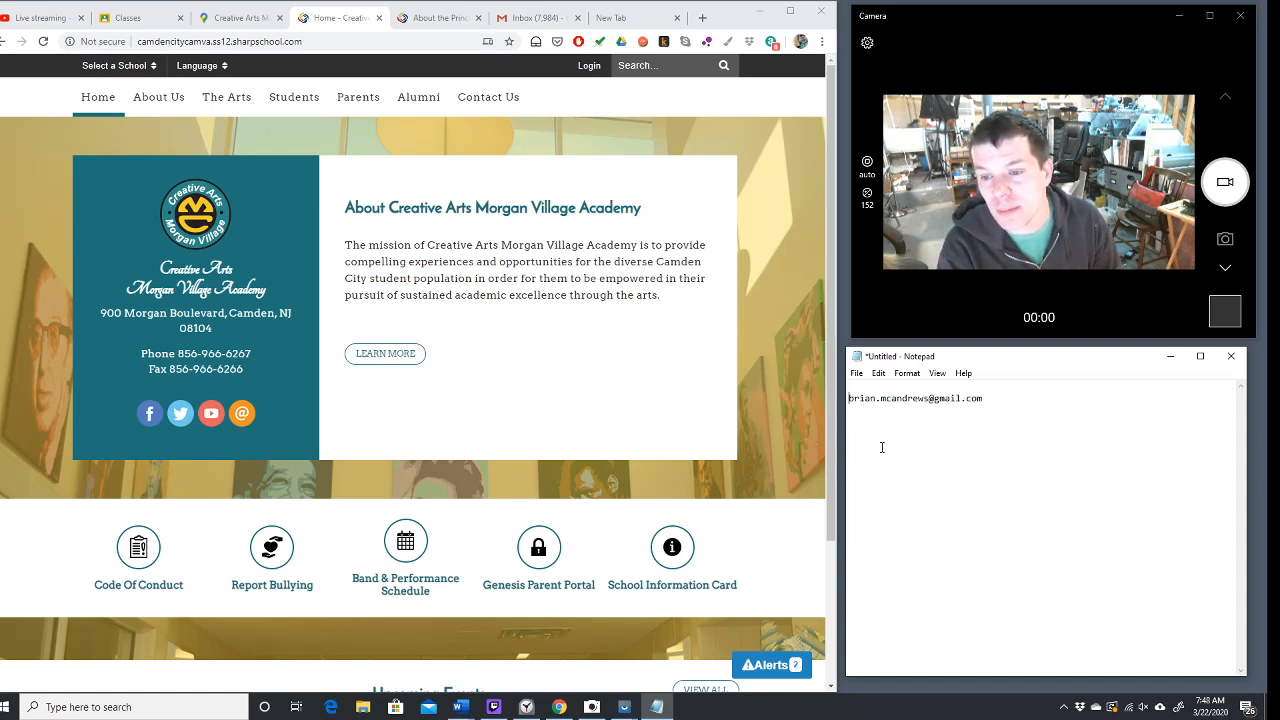
- Add the partial name 'Mr. Mc' on the line above the email address
{"action": "type", "text": "M"}
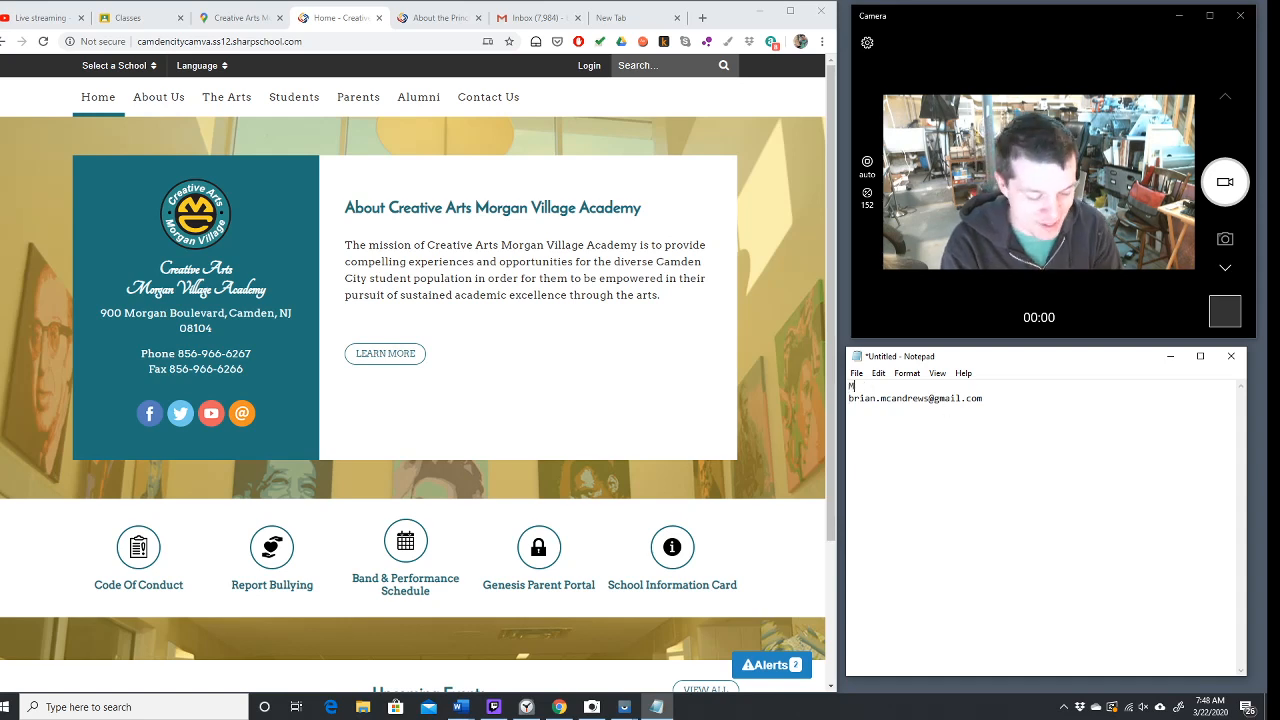
{"action": "type", "text": "r. Mc"}
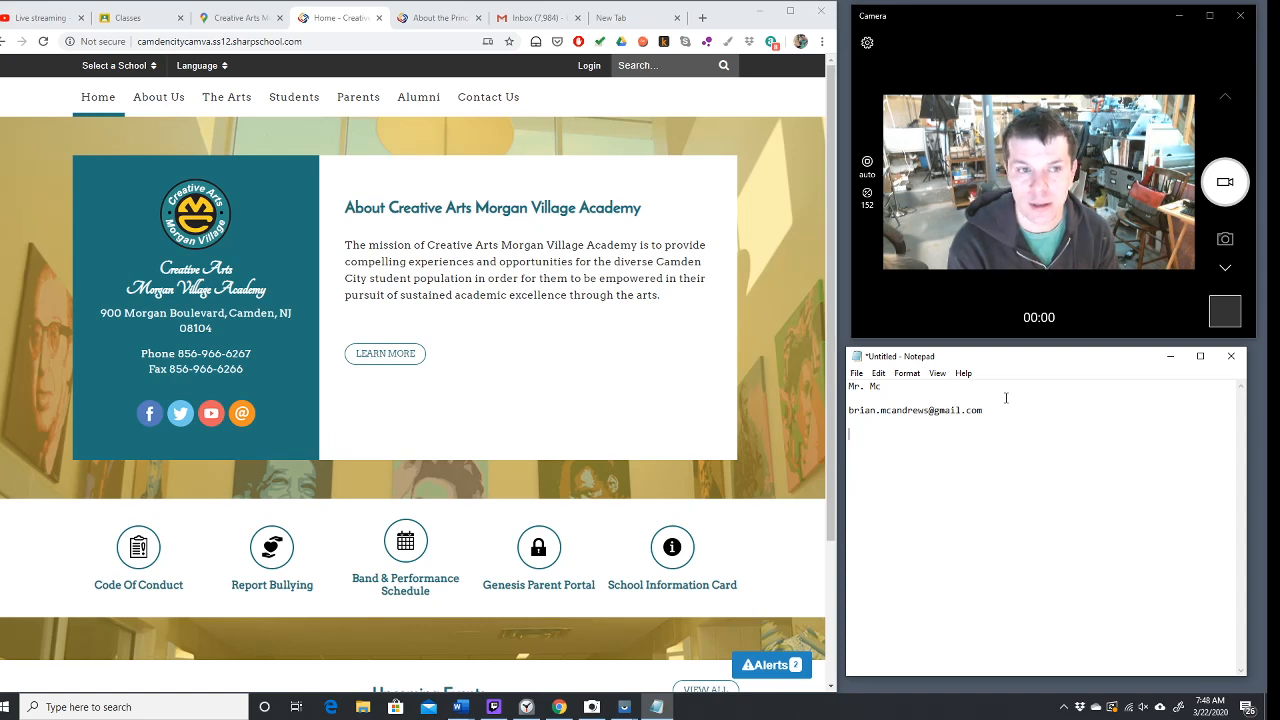
- Return to the academy home page tab, then start listing 'autode' in the note
{"action": "left_click", "coordinate": [130, 18]}
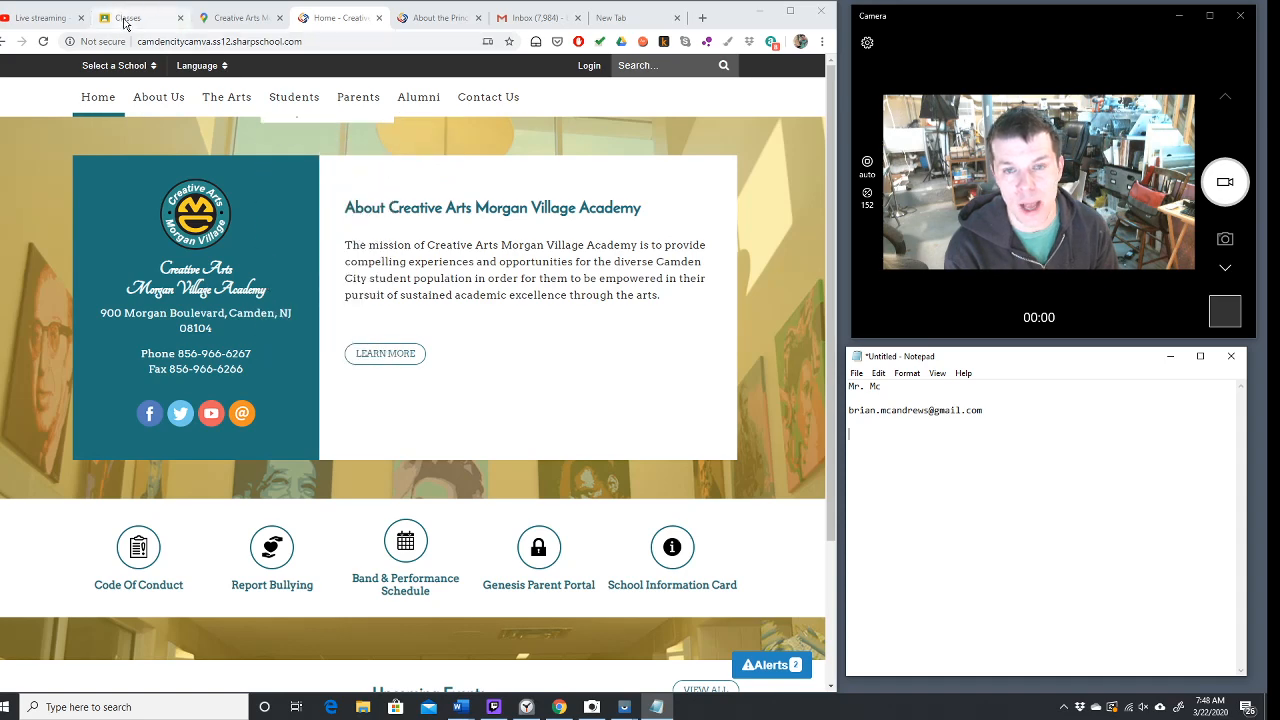
{"action": "left_click", "coordinate": [130, 18]}
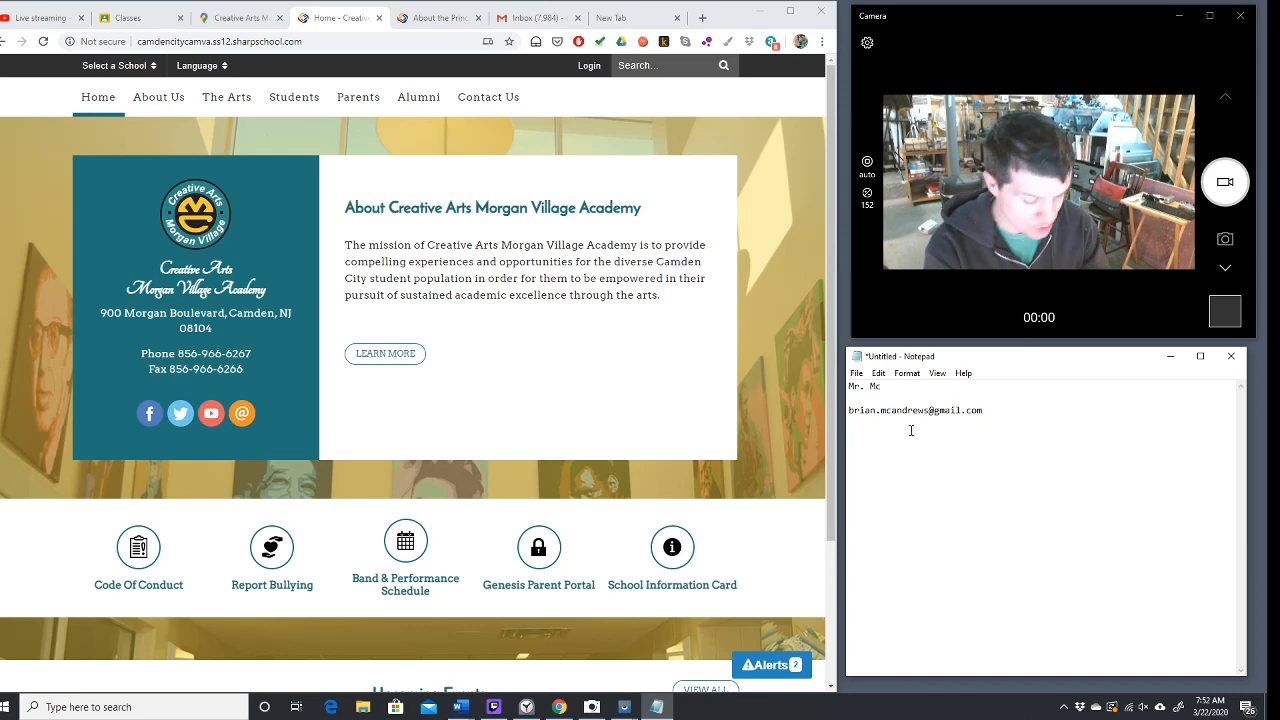
{"action": "type", "text": "autodesk sketchbook"}
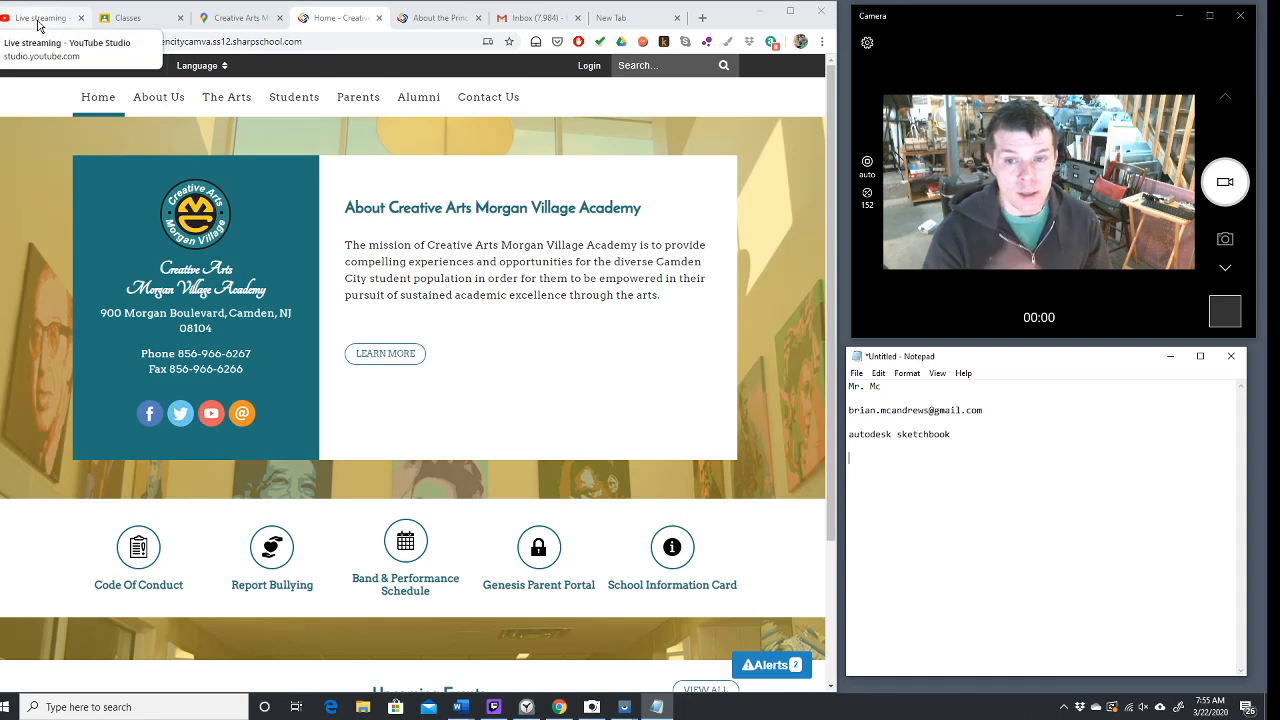
{"action": "left_click", "coordinate": [294, 96]}
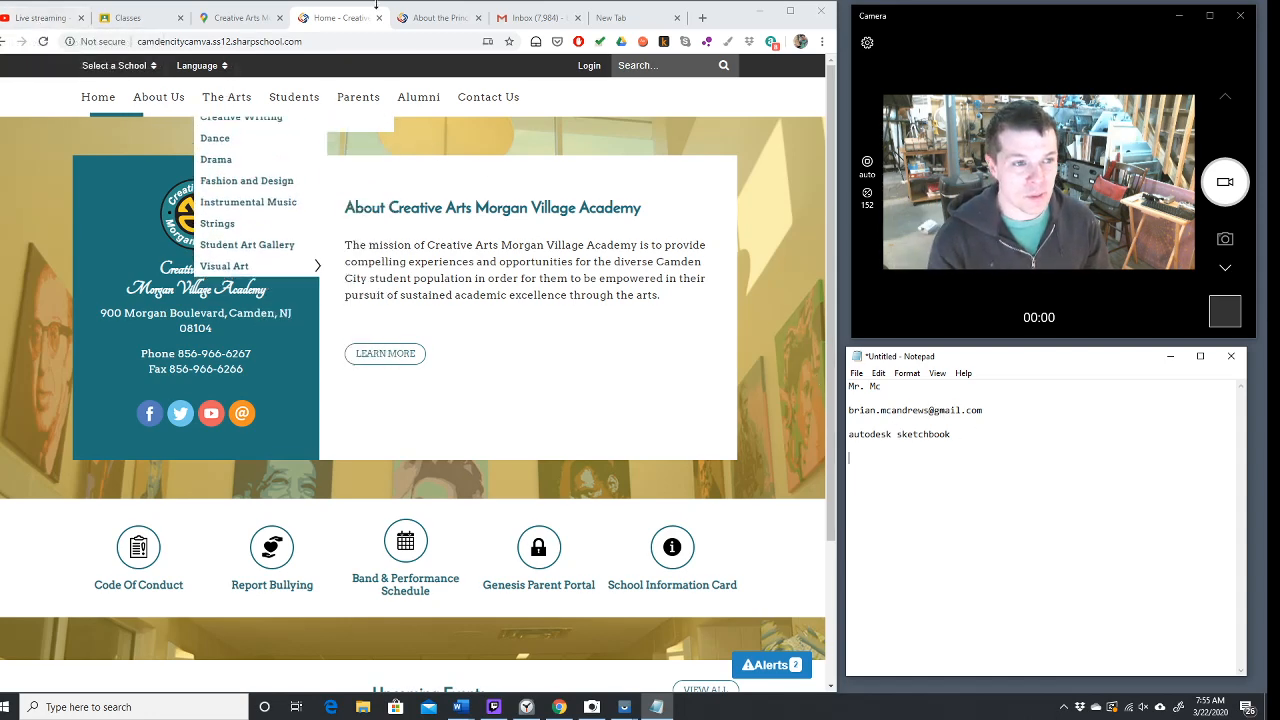
{"action": "mouse_move", "coordinate": [424, 8]}
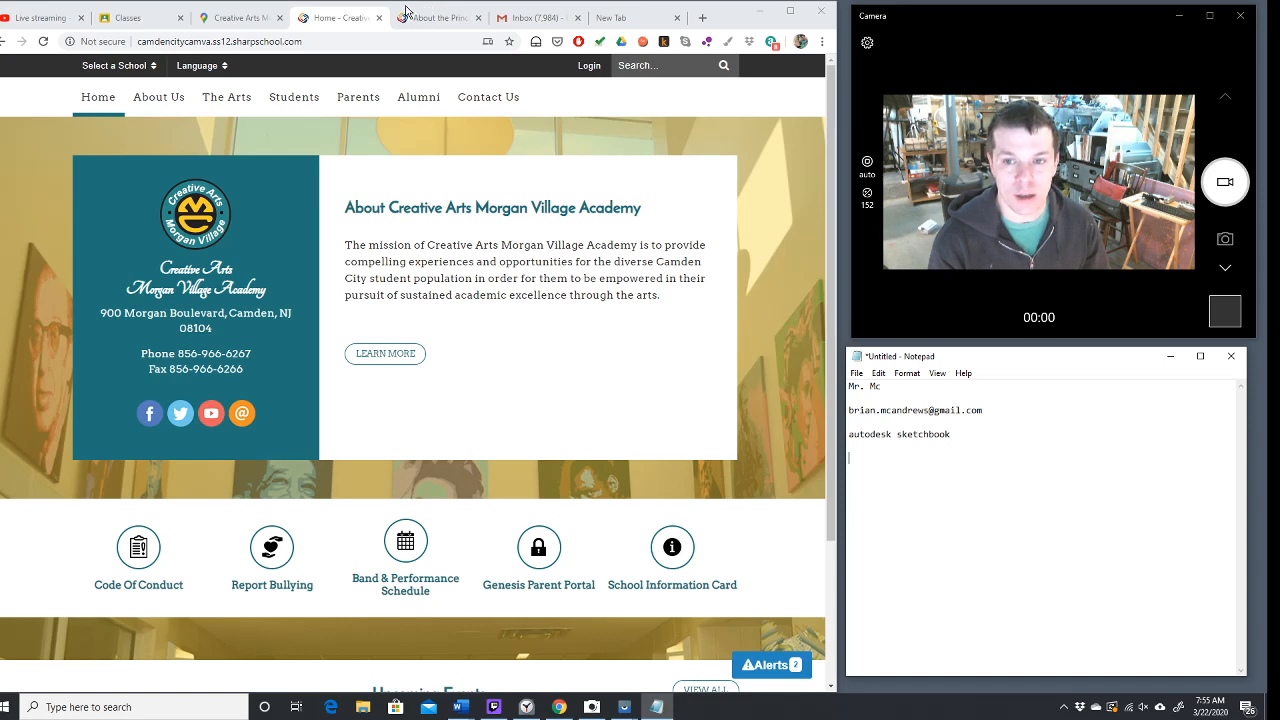
{"action": "mouse_move", "coordinate": [340, 18]}
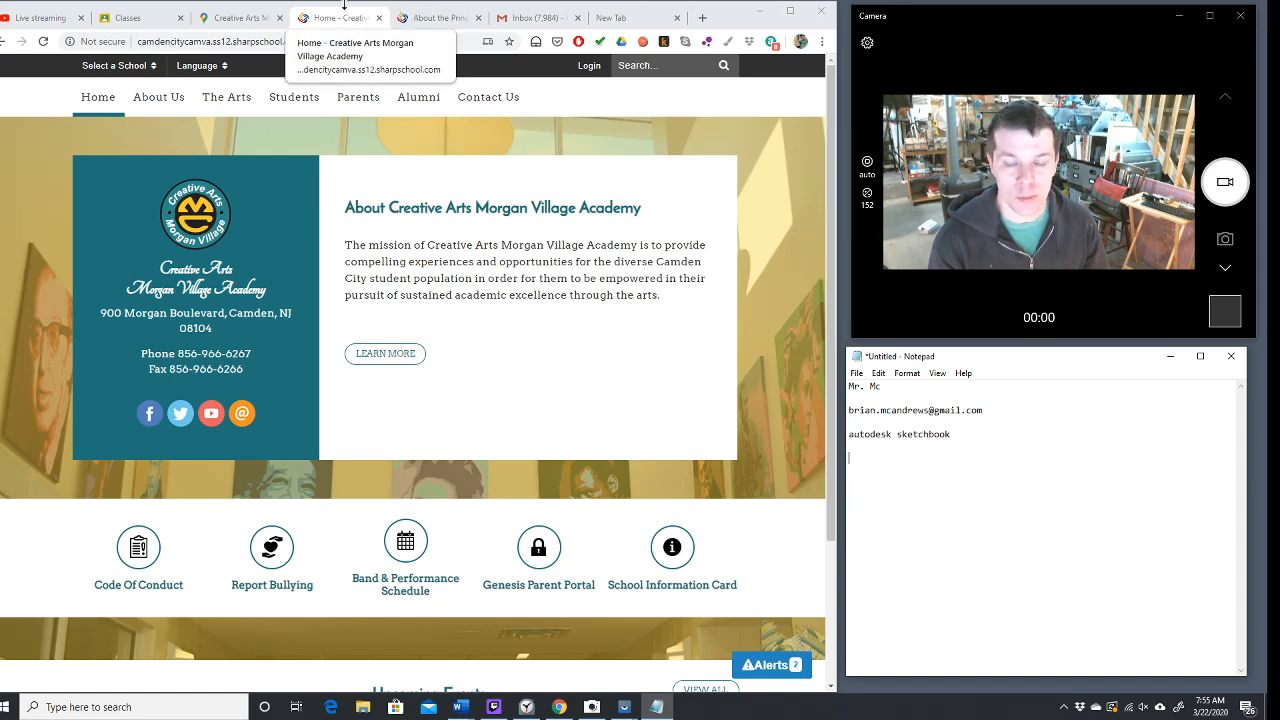